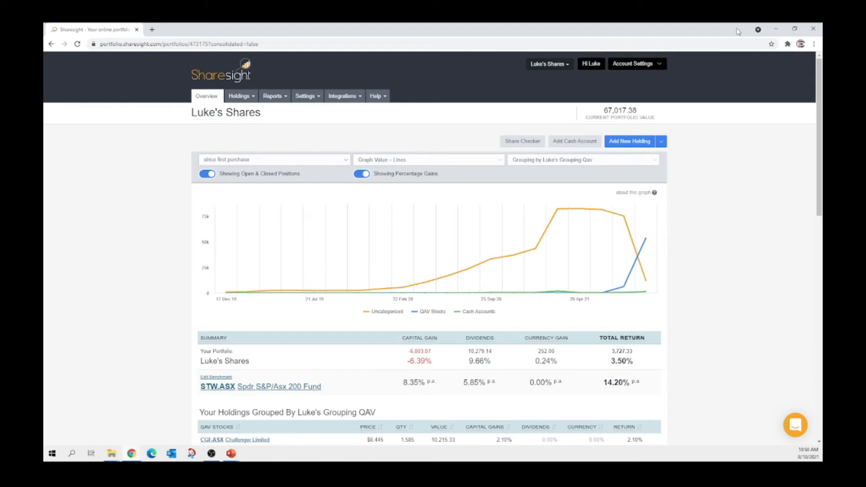
Step: Locate FMG.ASX in the holdings and open its 30 Sep 2021 dividend payment for editing
scroll(down, 3)
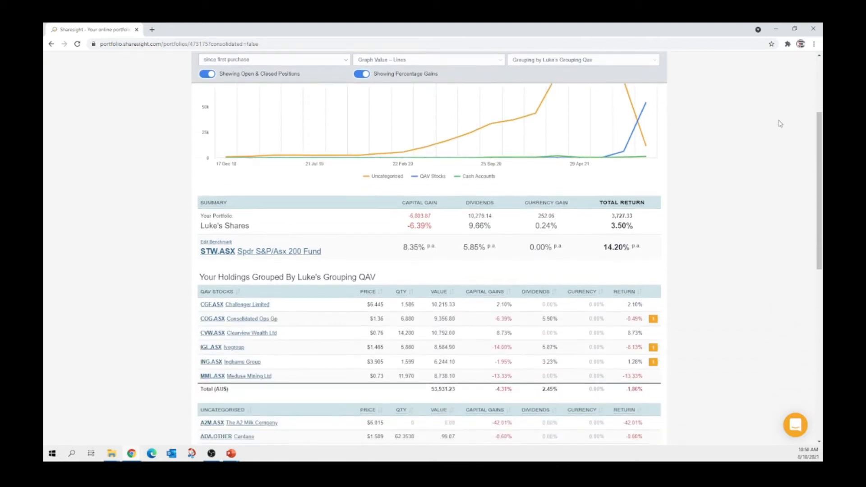
scroll(down, 3)
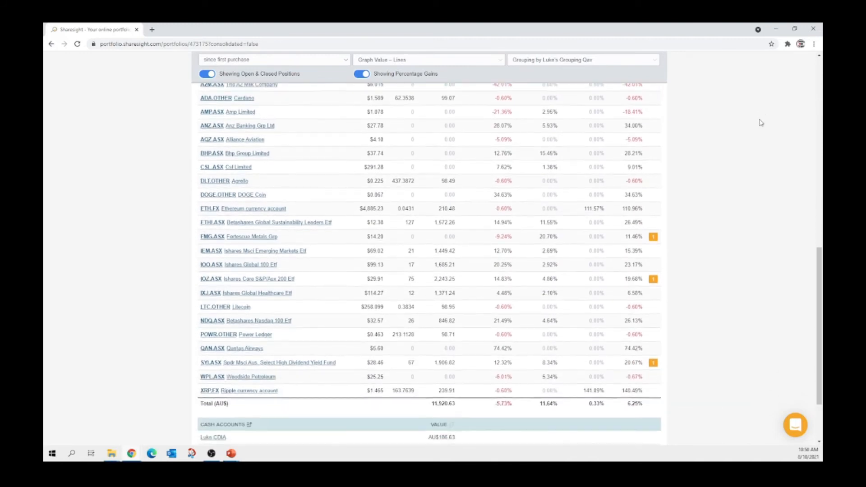
scroll(down, 3)
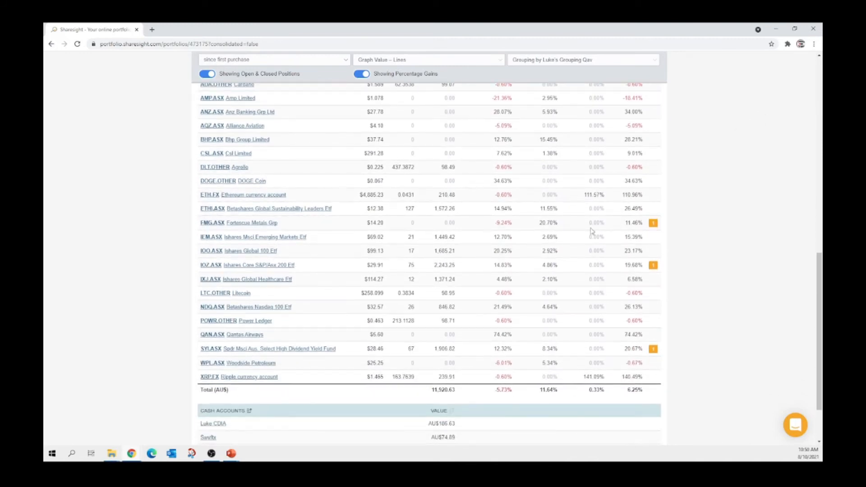
mouse_move(653, 222)
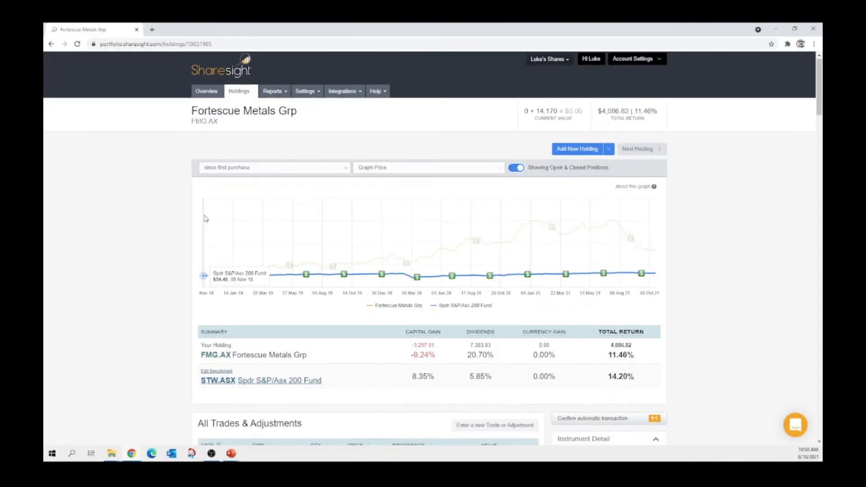
scroll(down, 3)
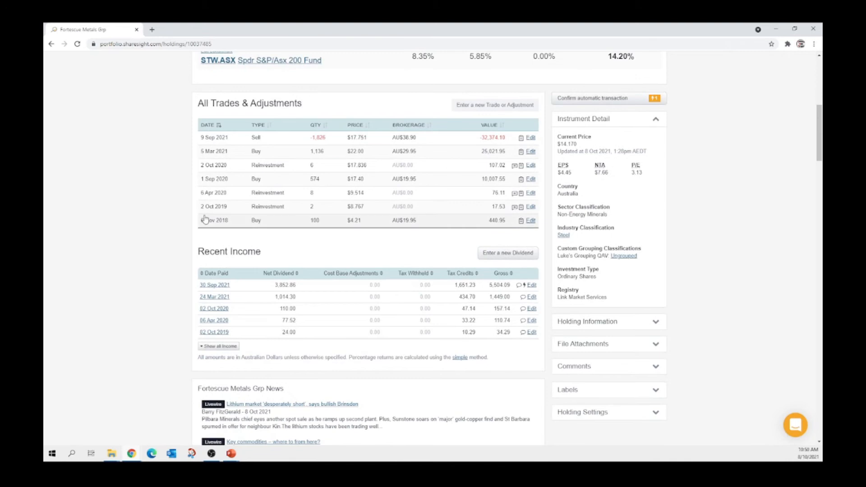
click(531, 284)
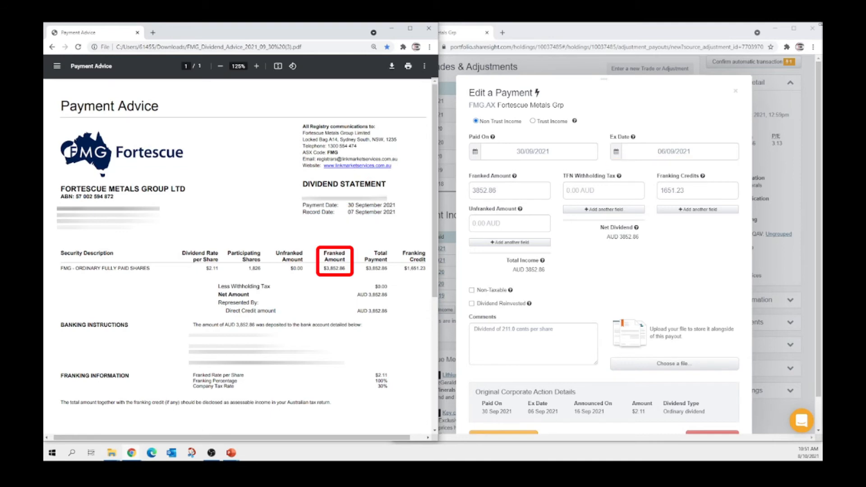
Step: Check franked 3852.86 and unfranked 0.00 against the advice, then reveal the franking credits field
click(508, 191)
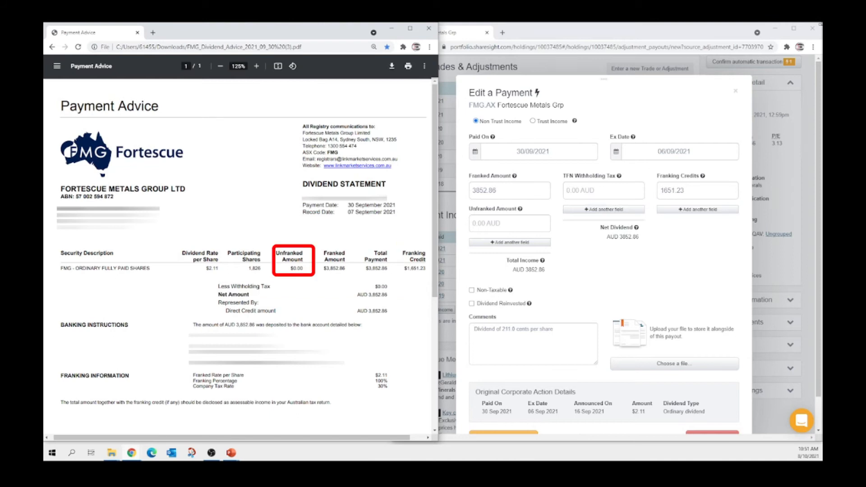
click(508, 223)
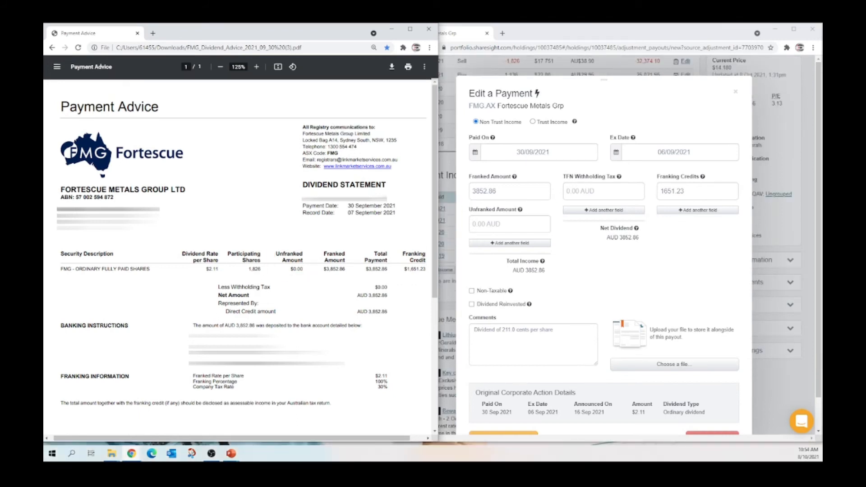
scroll(down, 3)
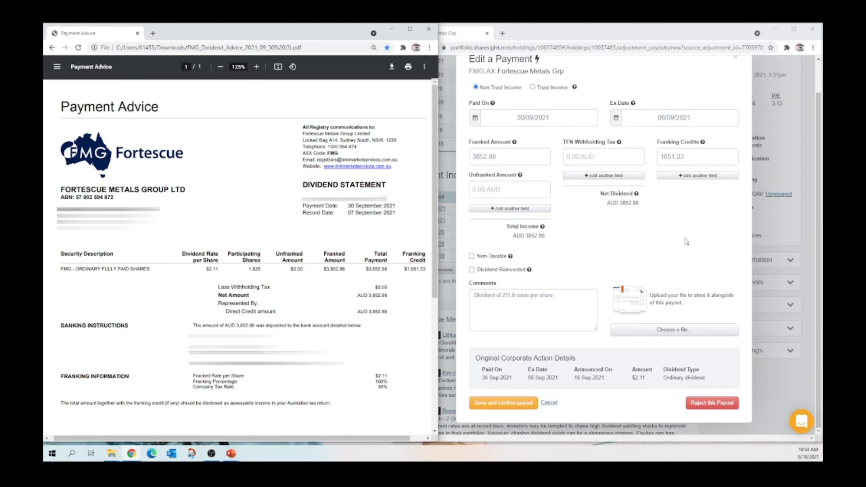